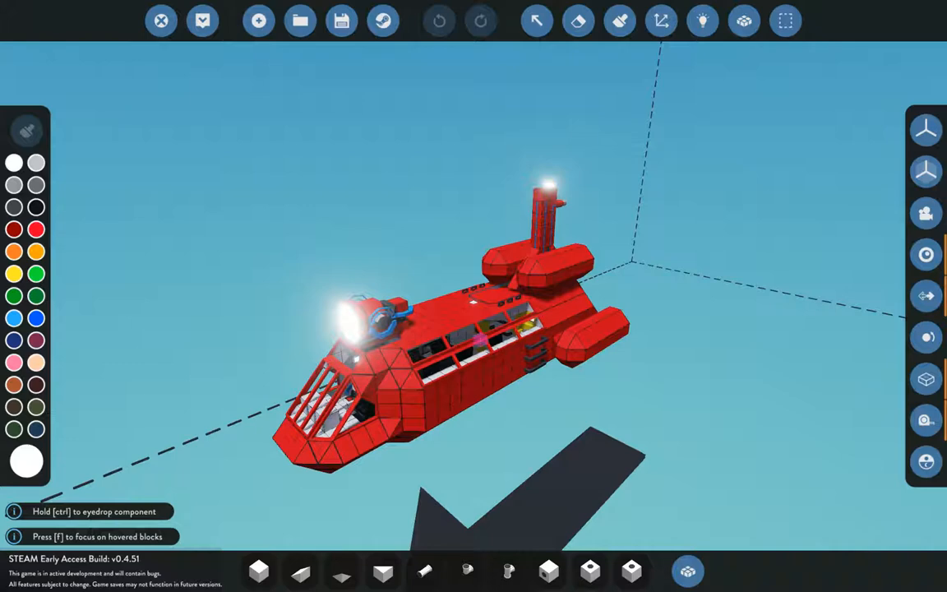
# - Leave the red rescue boat build and bring up the game menu with audio volume settings
pyautogui.click(702, 21)
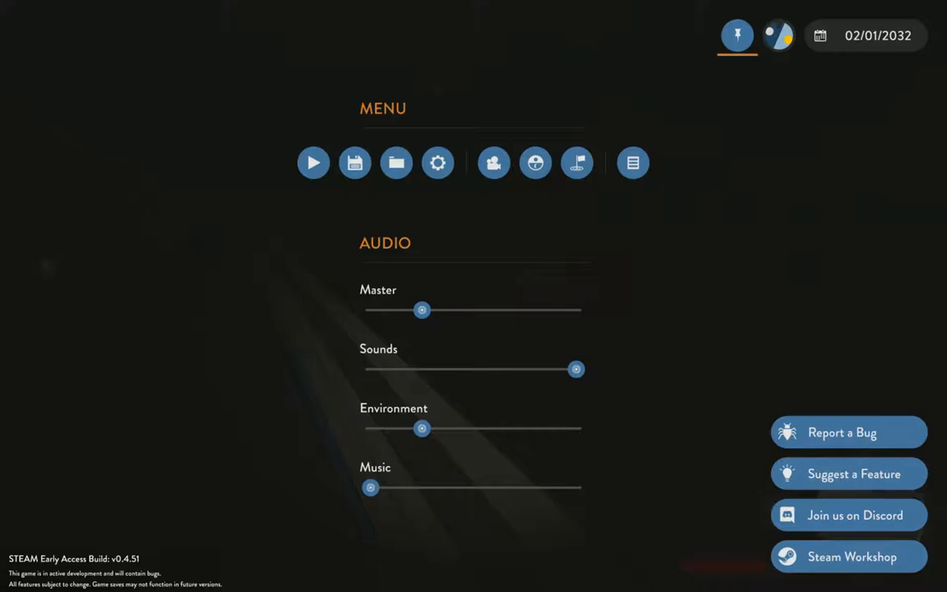
# - Resume the game from the pause menu, returning to first-person play beside the ladder
pyautogui.click(314, 162)
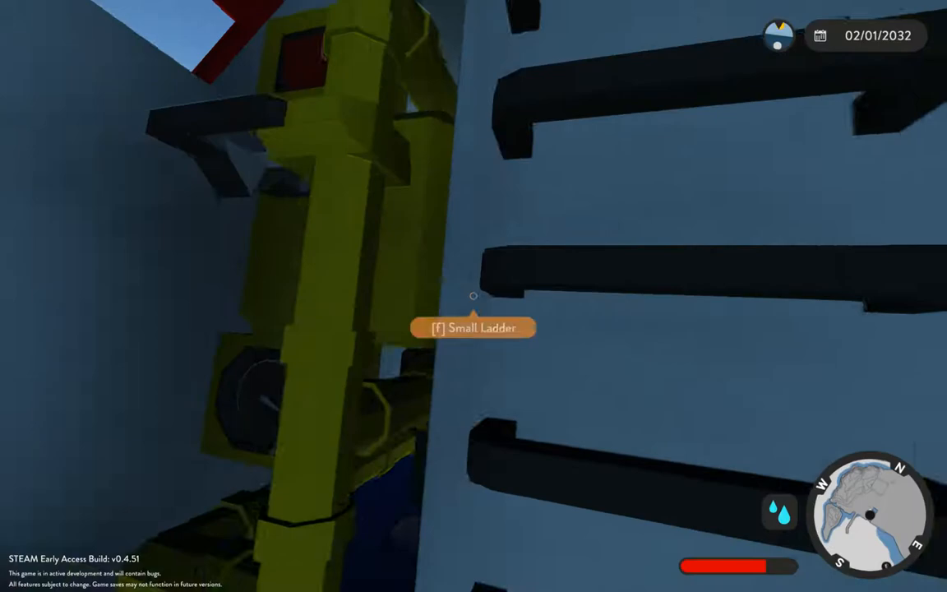
pyautogui.moveTo(473, 296)
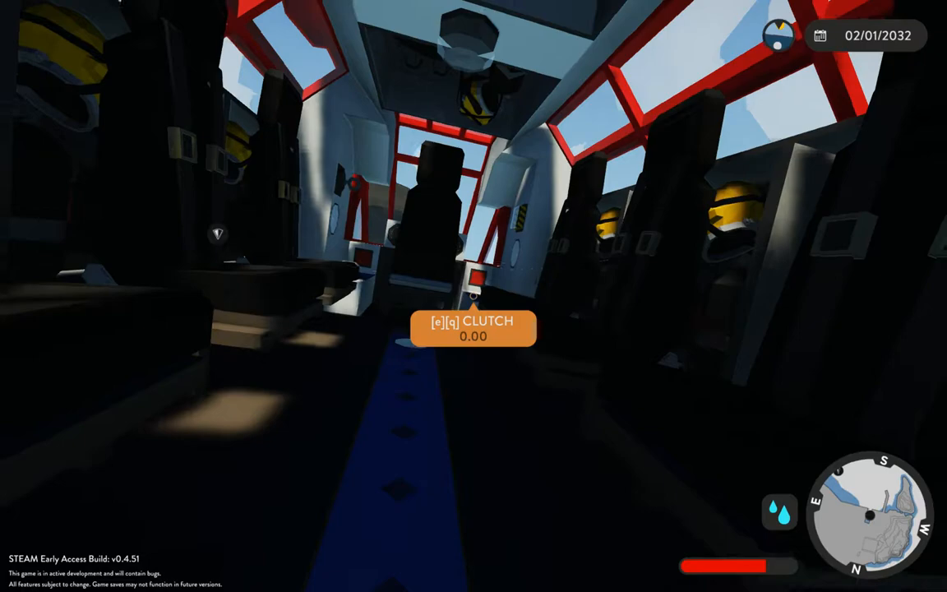
pyautogui.moveTo(474, 296)
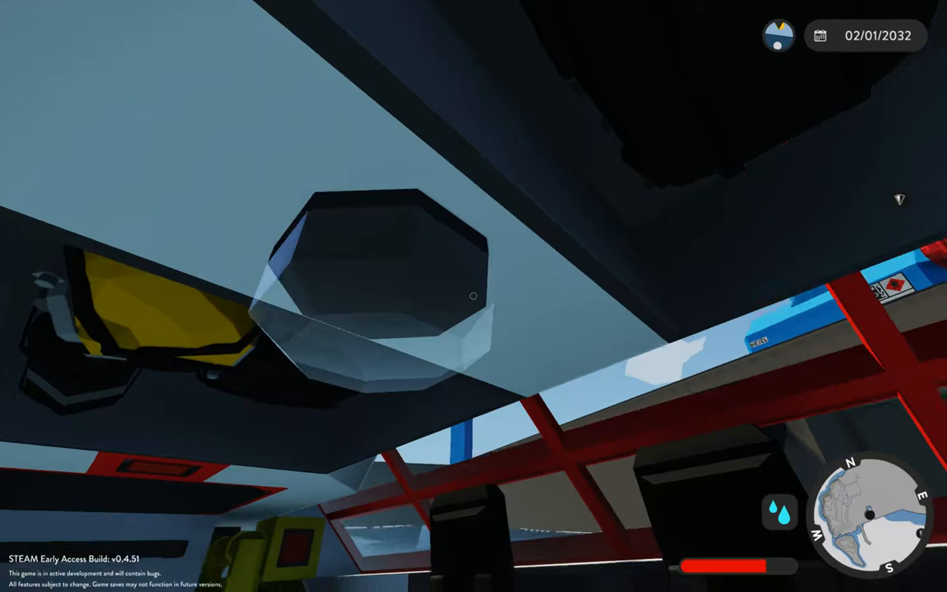
pyautogui.moveTo(474, 296)
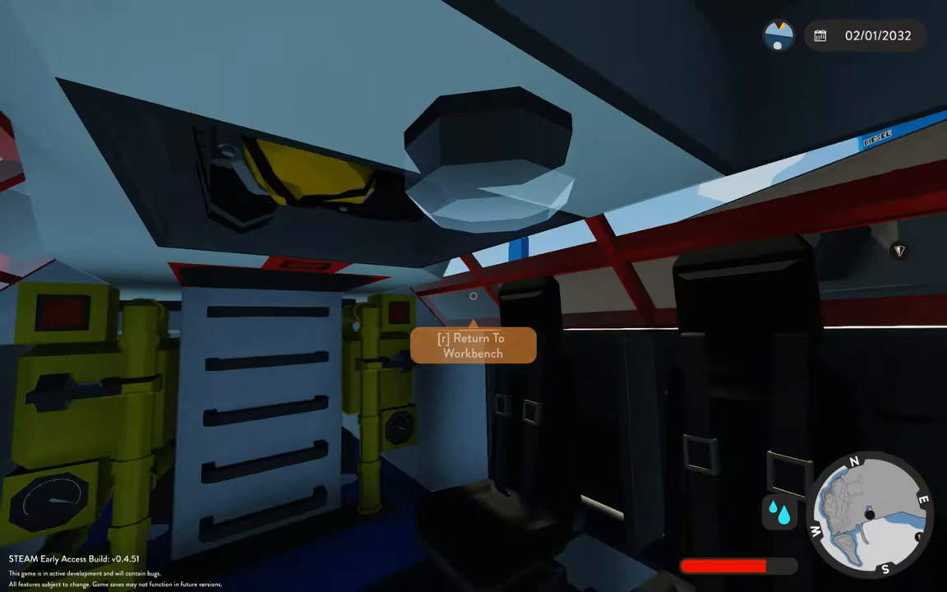
pyautogui.moveTo(473, 296)
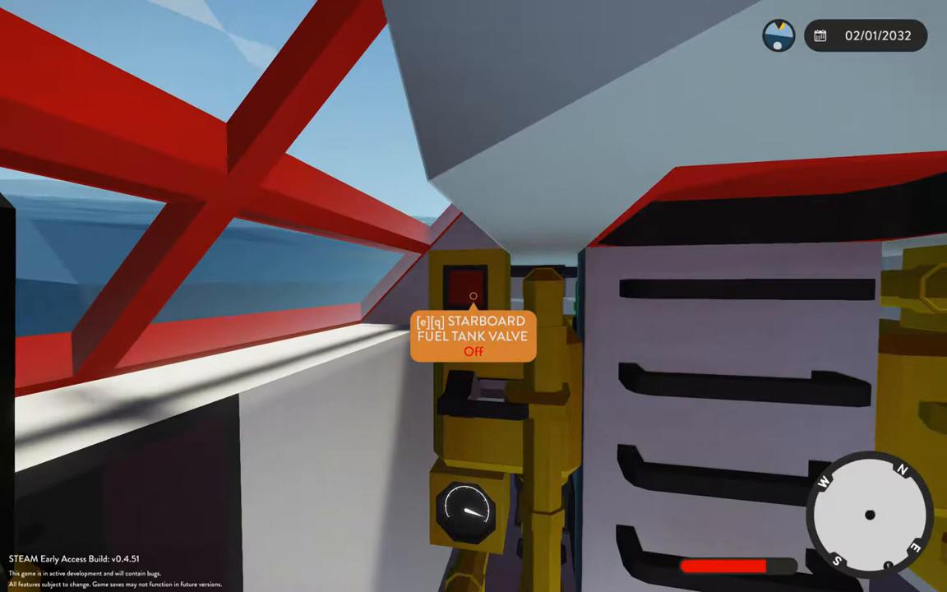
pyautogui.moveTo(473, 296)
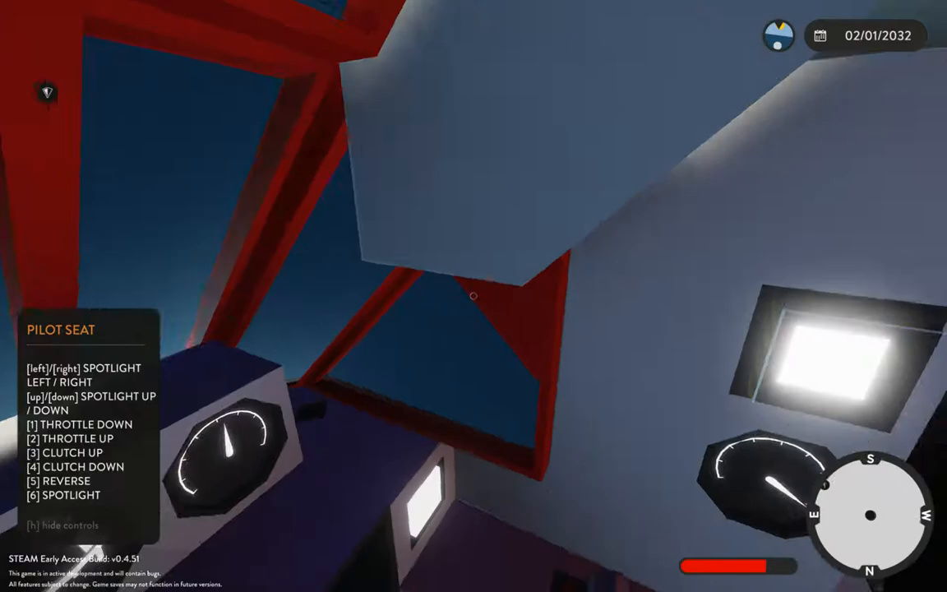
pyautogui.moveTo(473, 296)
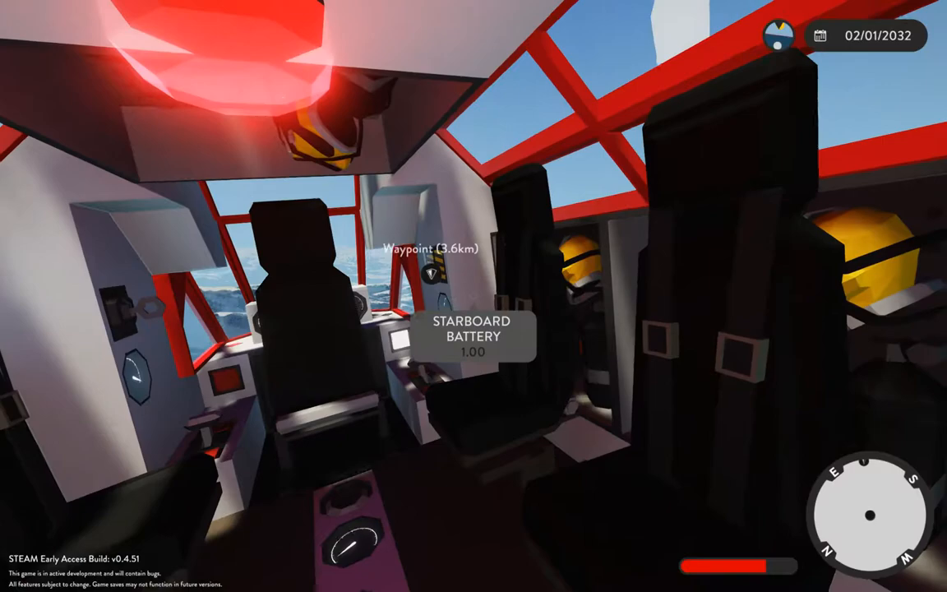
pyautogui.moveTo(473, 296)
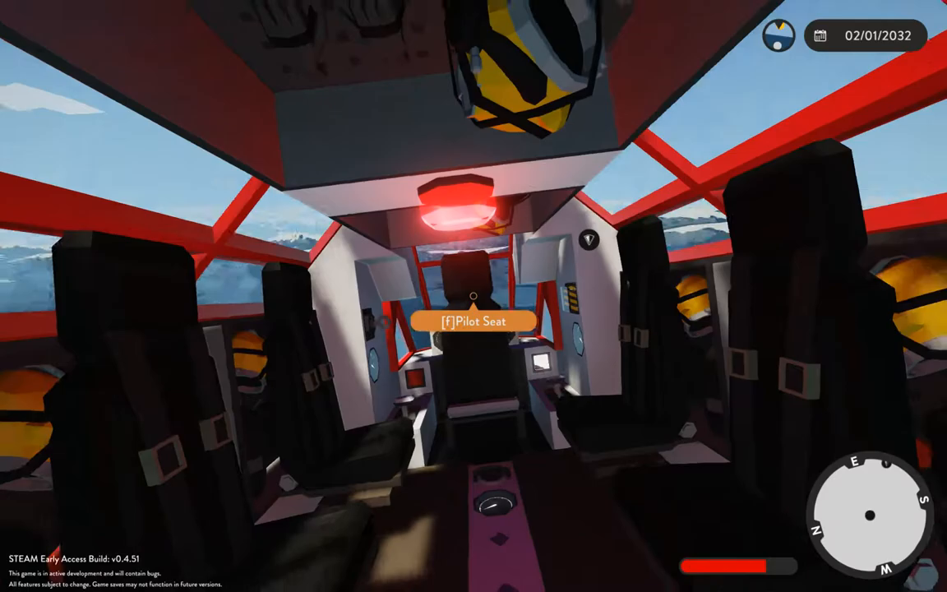
# - Exit the pilot seat and walk back to check the starboard battery at 1.00
pyautogui.press('f')
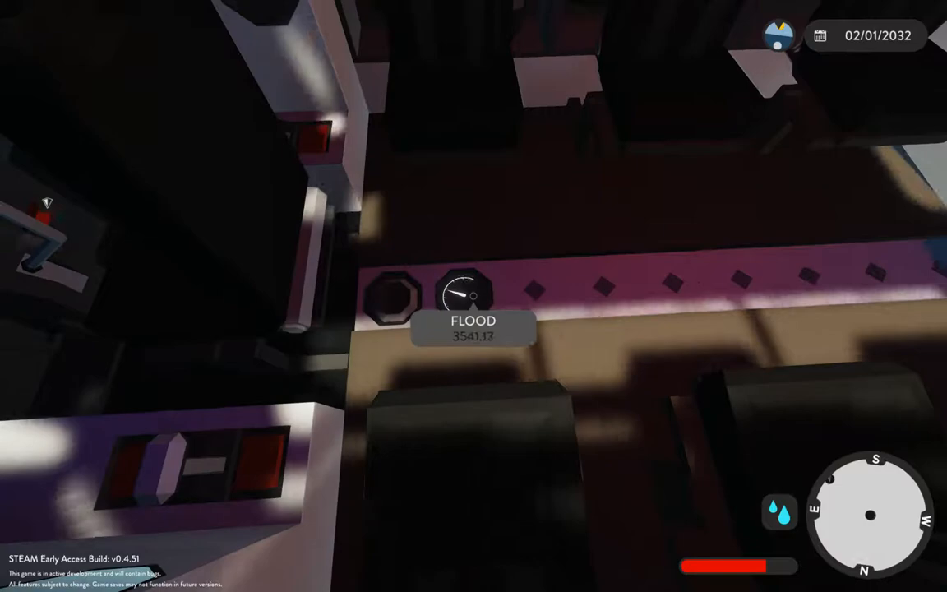
pyautogui.moveTo(473, 296)
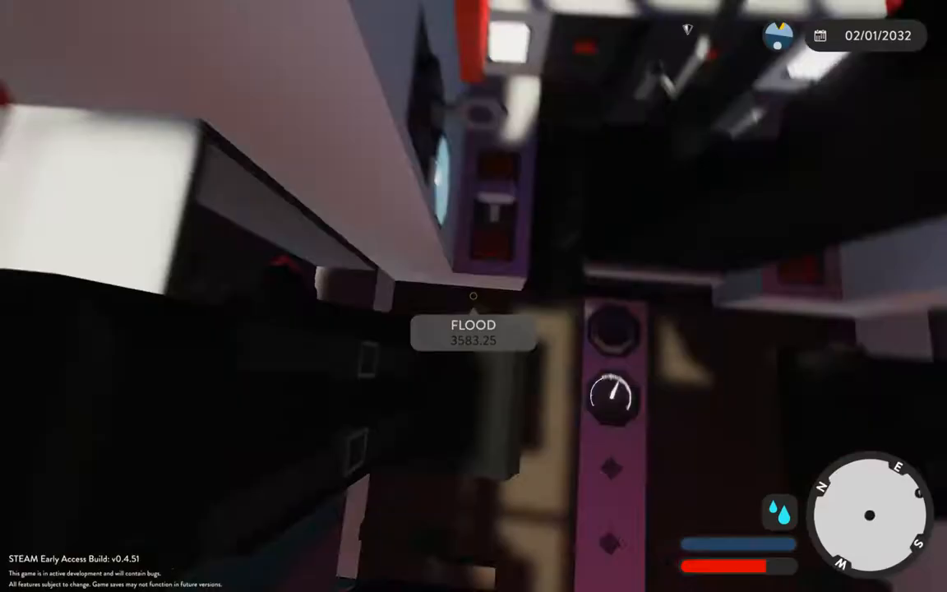